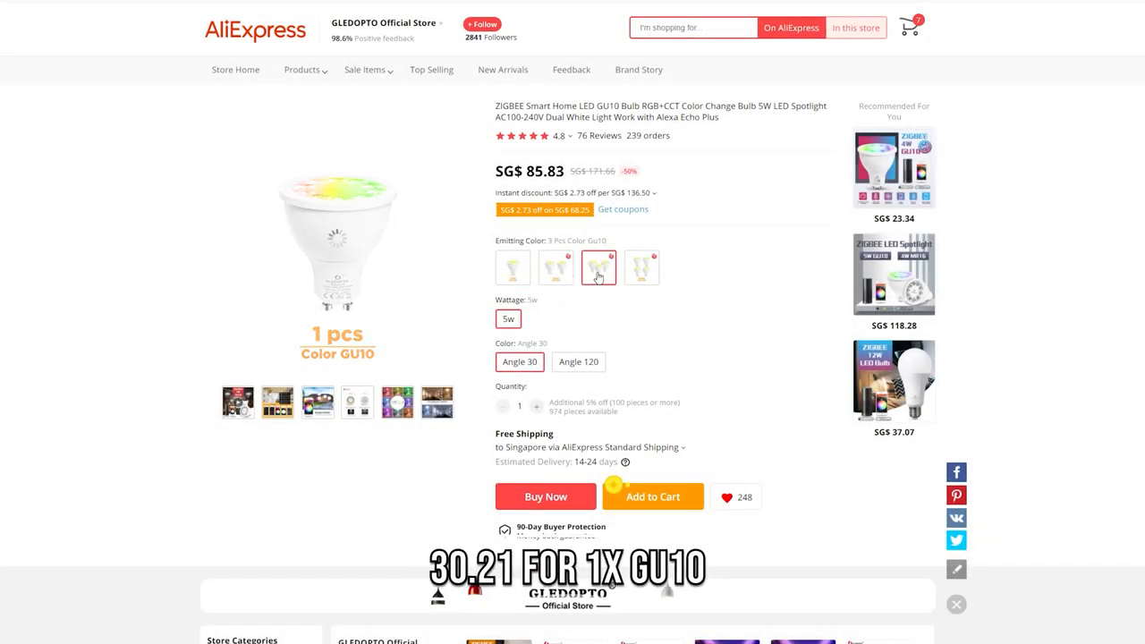
Step: Compare the GU10 bulb's prices for the 3-pack and 4-pack variants
left_click(641, 269)
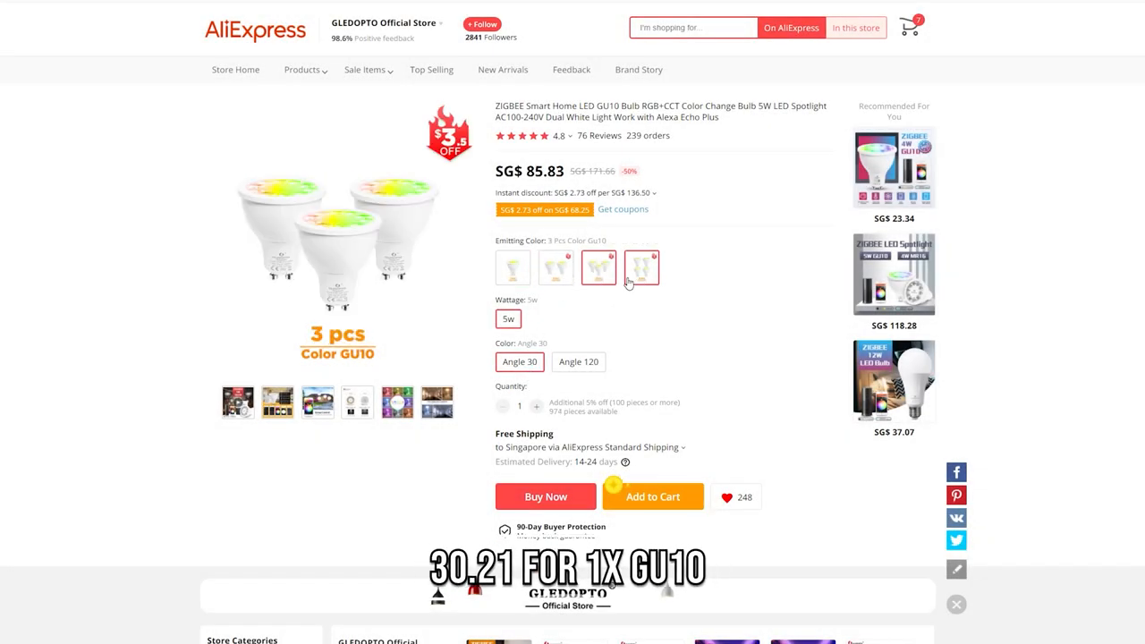
left_click(641, 267)
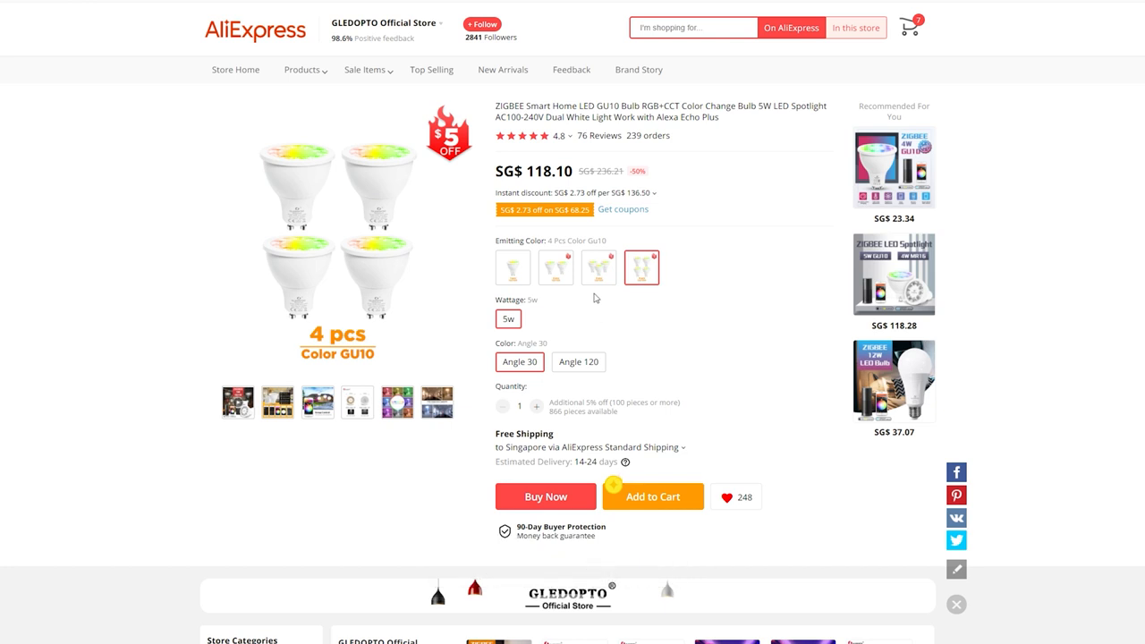
left_click(598, 268)
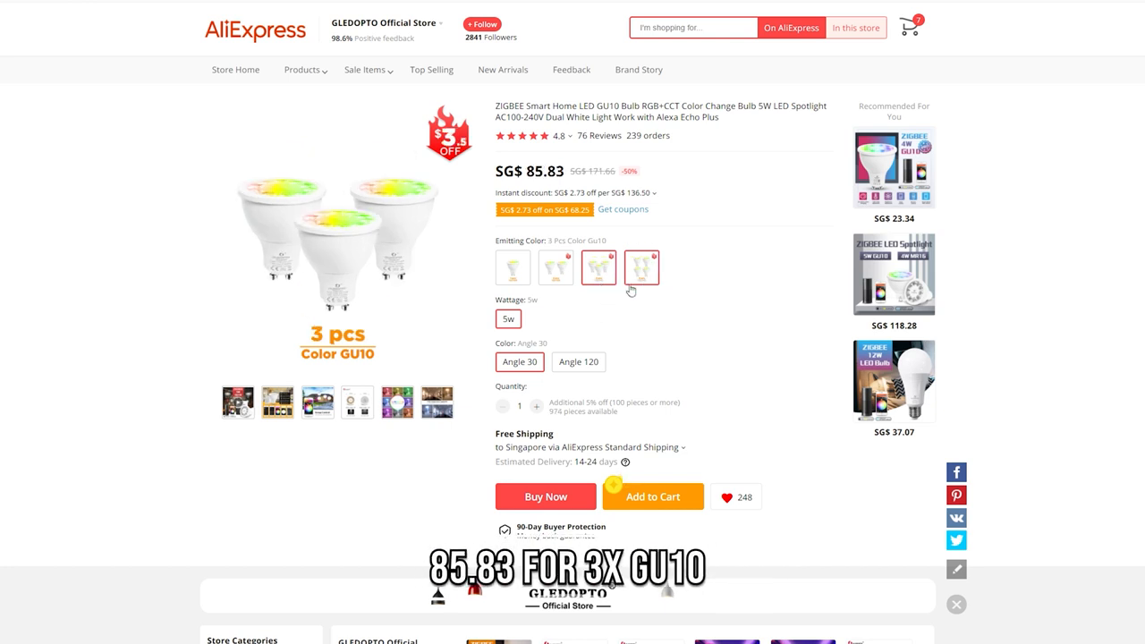
left_click(598, 269)
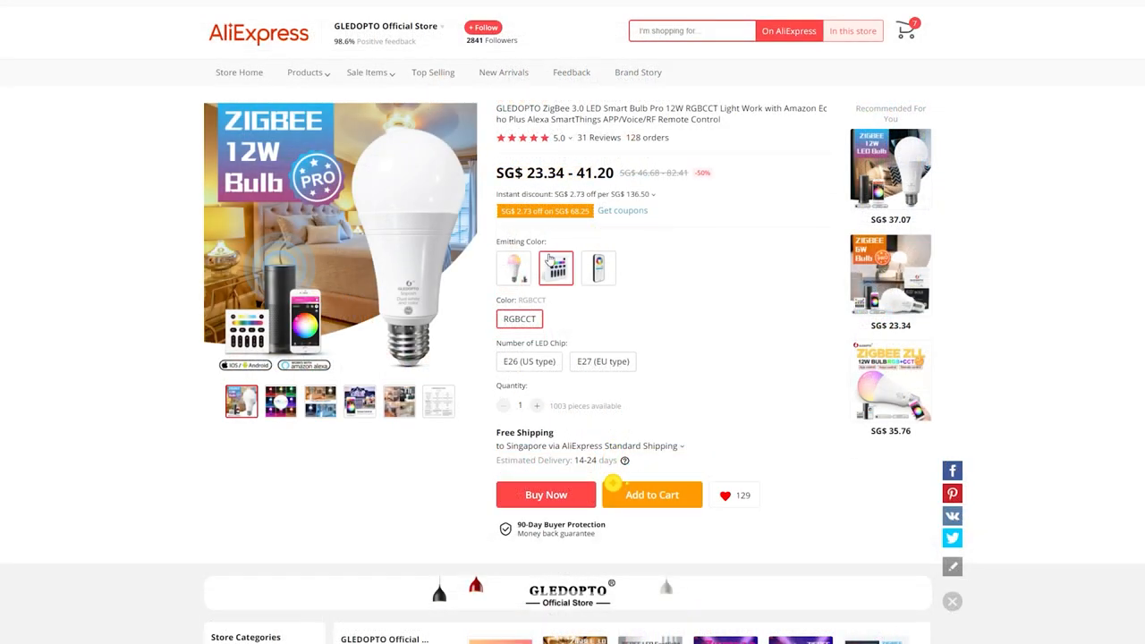
Step: Select the 12W Bulb Pro with the E27 (EU type) base, priced at 41.20
left_click(601, 361)
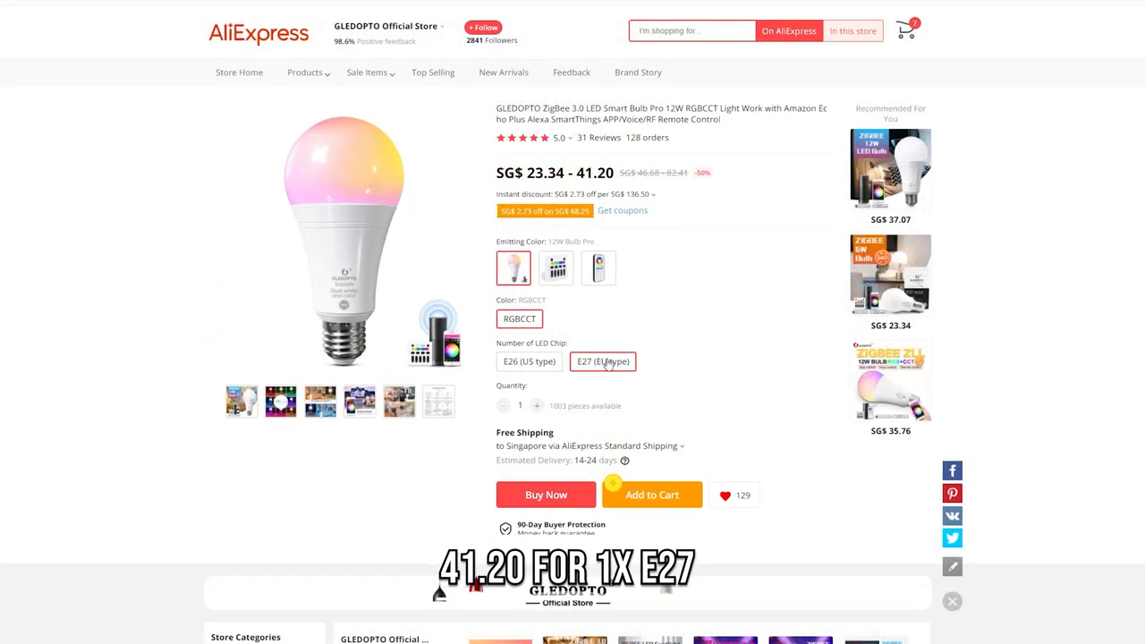
left_click(602, 361)
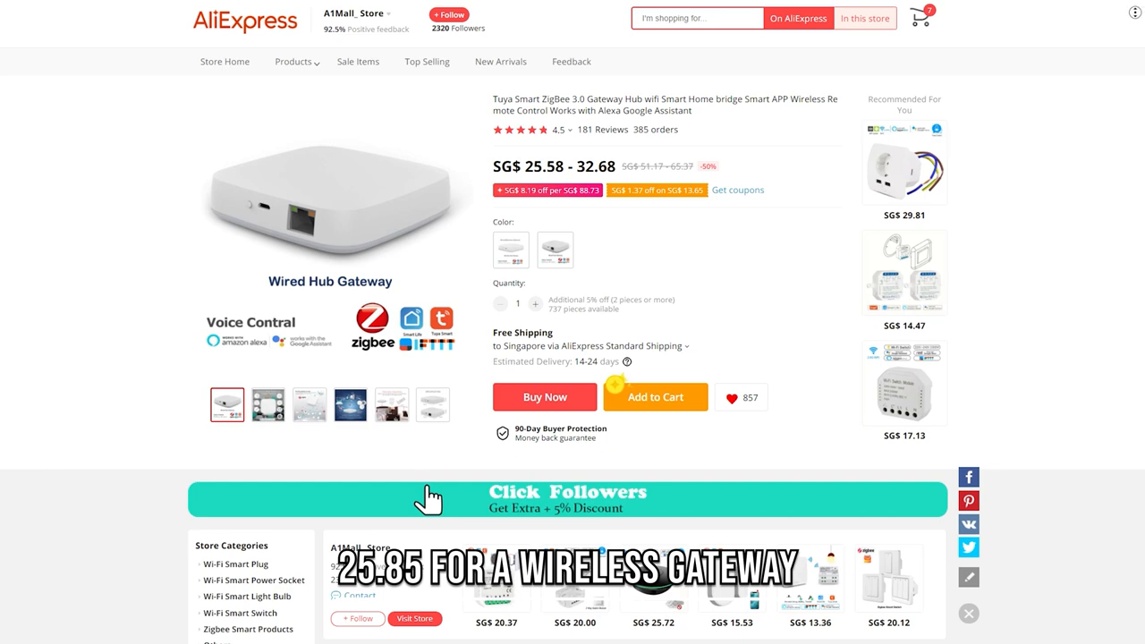
Step: View the Tuya Zigbee gateway hub, then check a Mini Zigbee RGB controller variant around 18–19.27
scroll("down", 3)
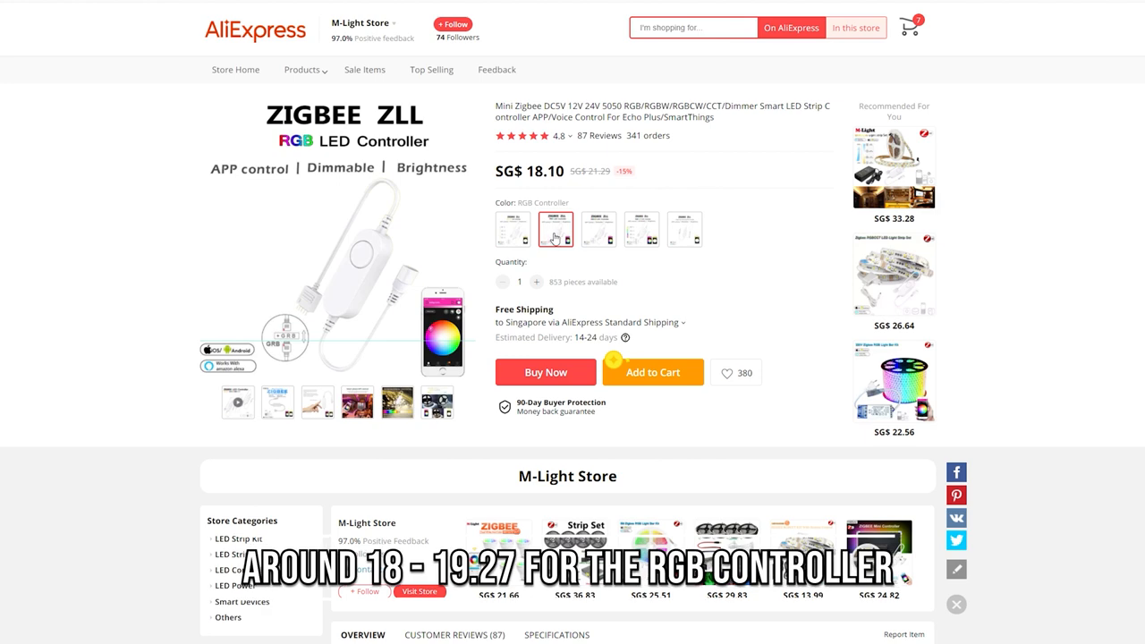
left_click(640, 229)
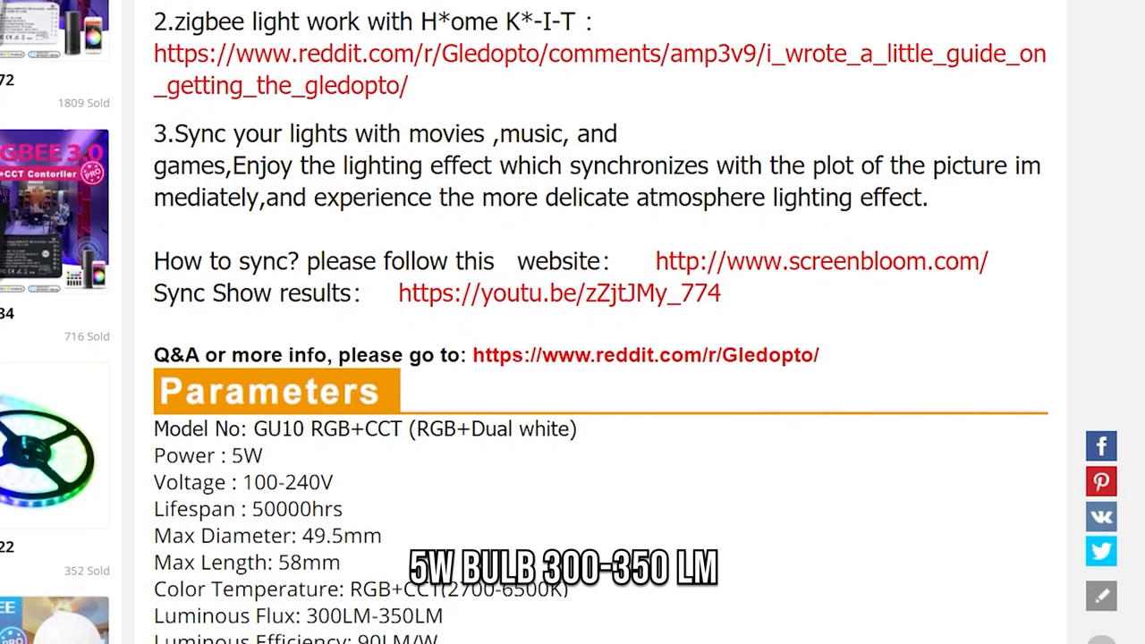
Step: Scroll the GU10 description to its Parameters and Package details: 50,000-hour lifespan, 30°/120° beam, 2700–6500K
scroll("down", 3)
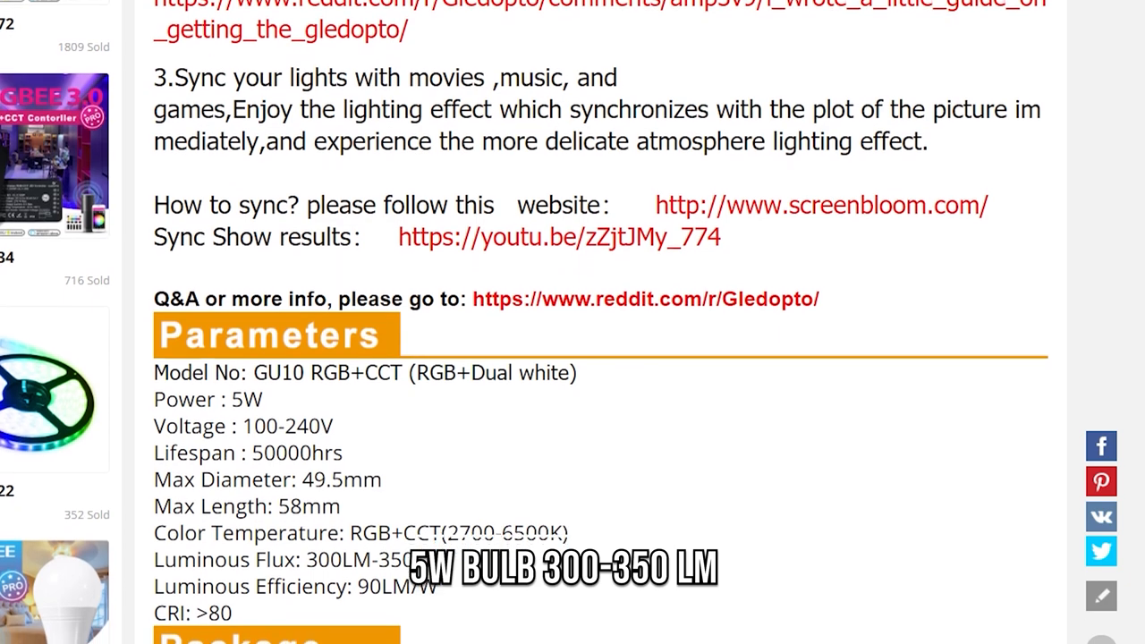
scroll("down", 3)
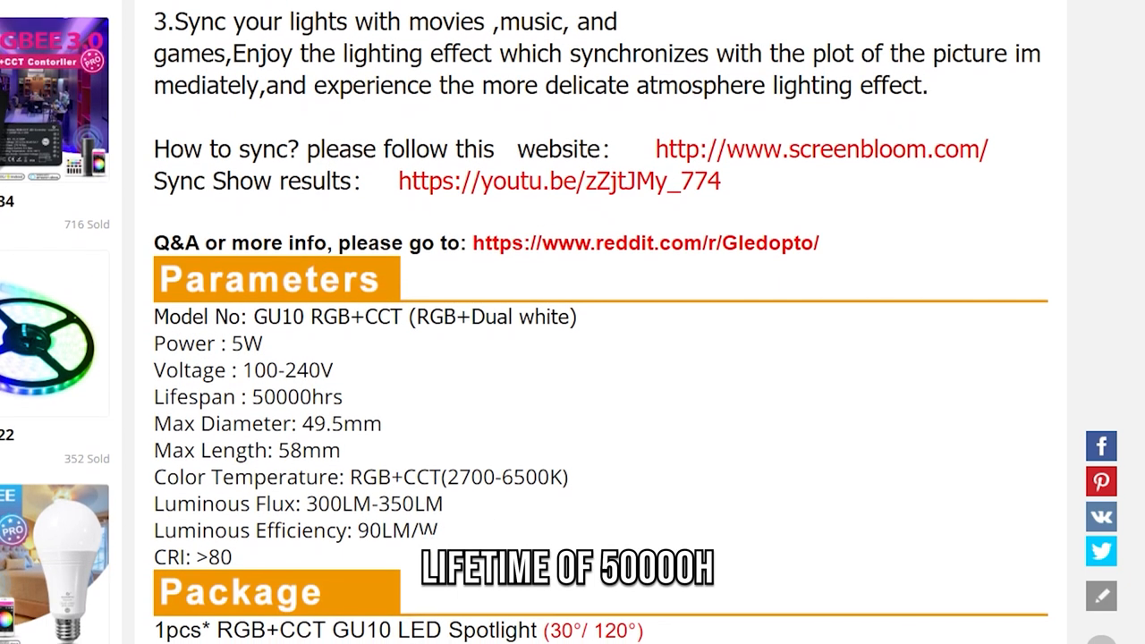
scroll("down", 3)
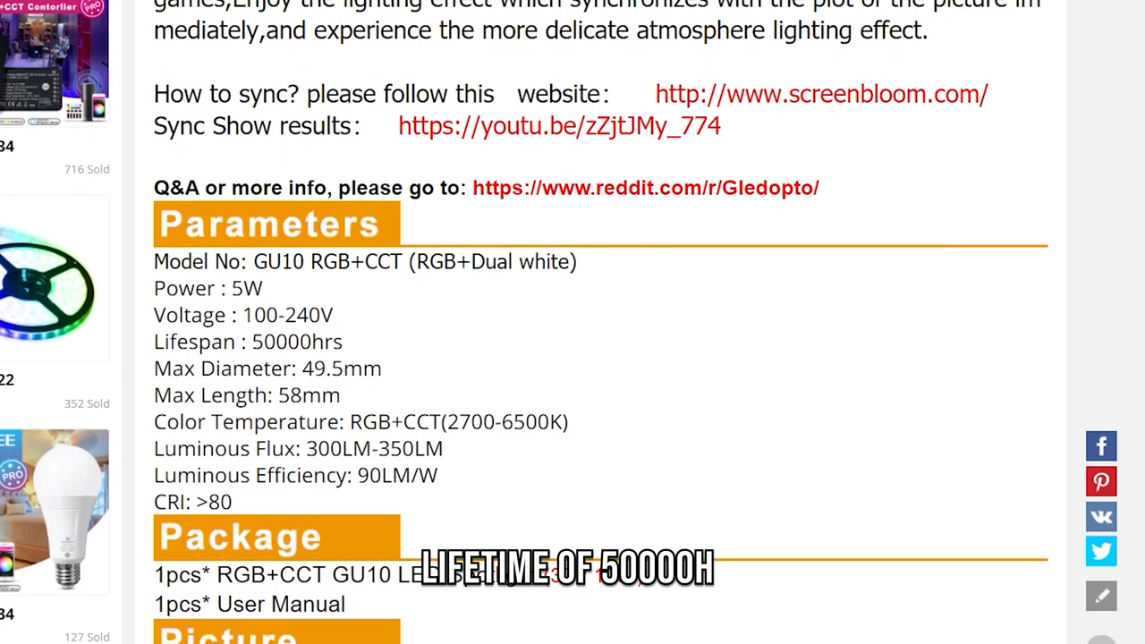
scroll("down", 3)
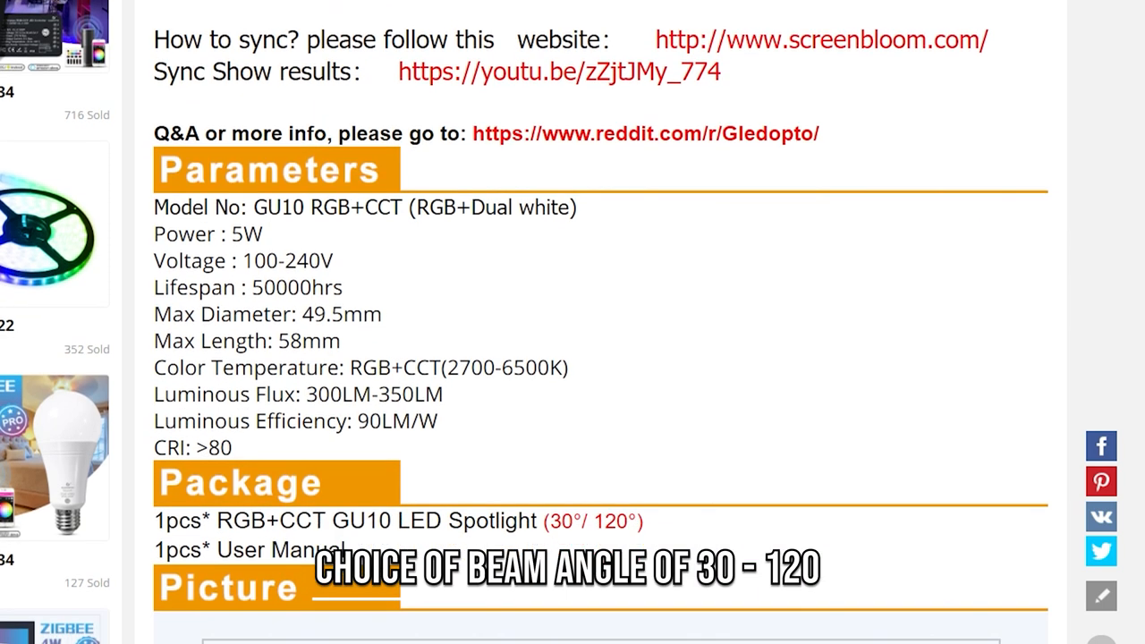
scroll("down", 3)
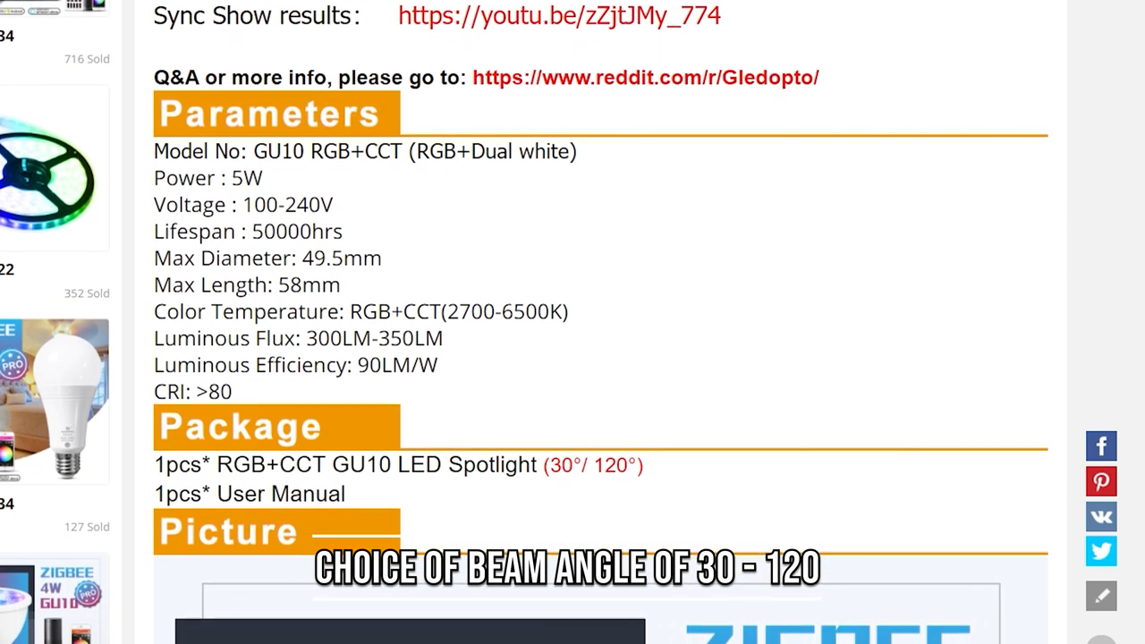
scroll("down", 3)
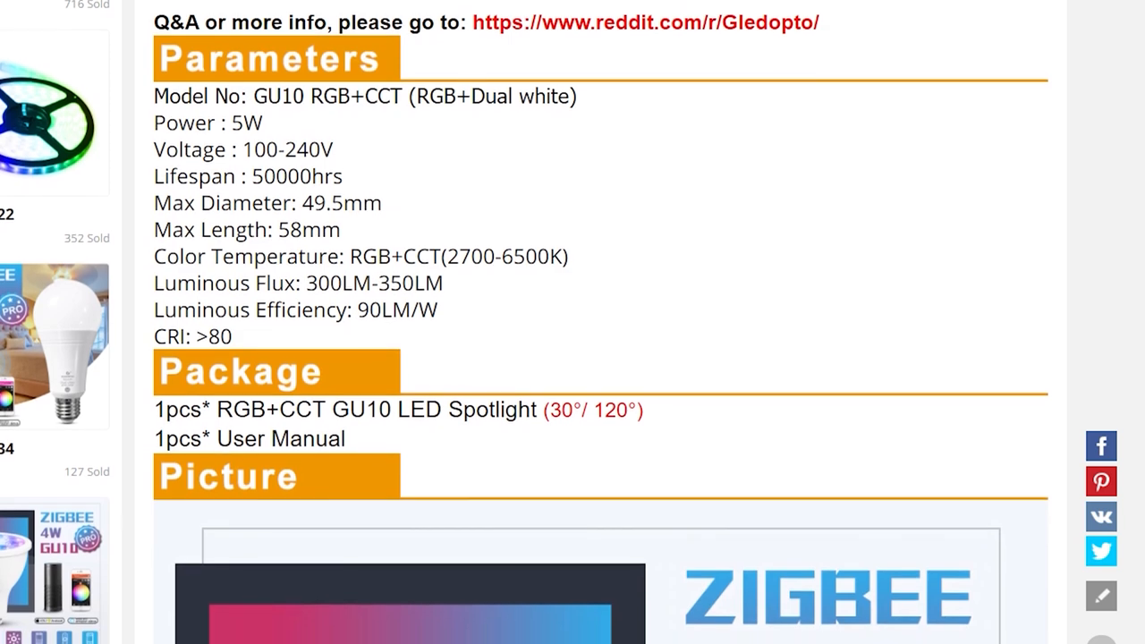
scroll("down", 3)
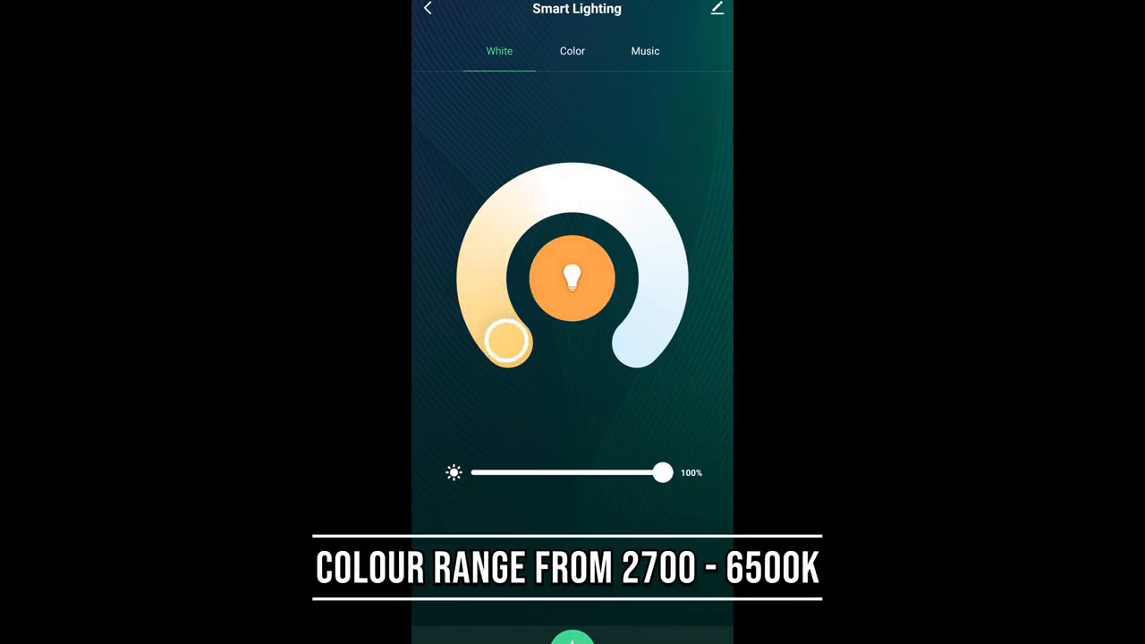
Step: Drag the White tab's ring knob to change the bulb's colour temperature
left_click_drag(505, 343, 485, 303)
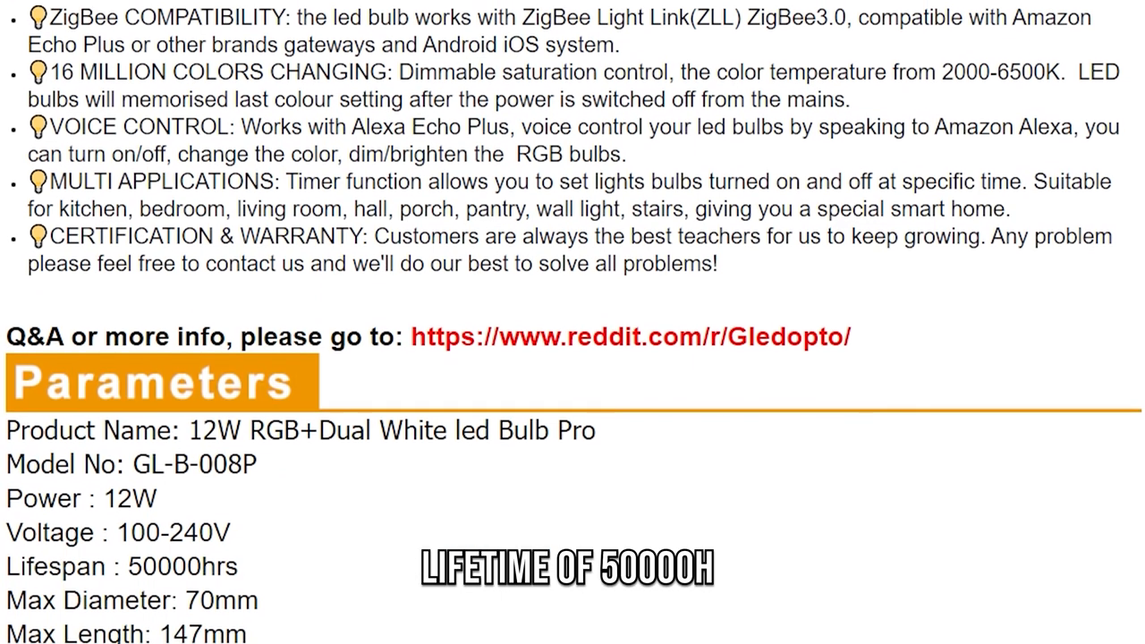
scroll("down", 3)
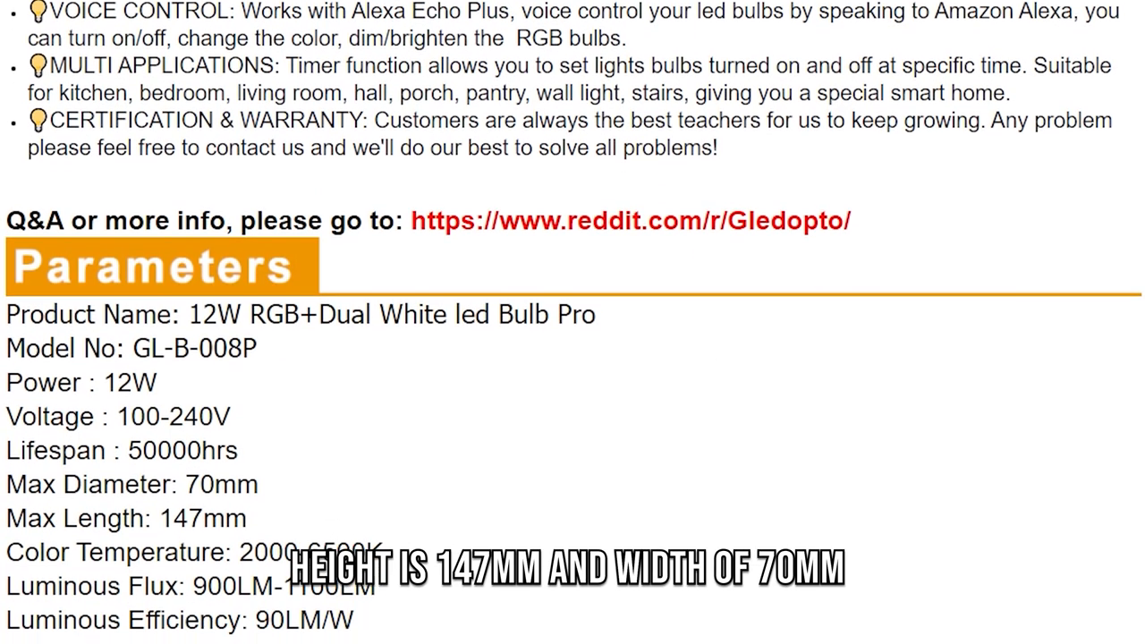
scroll("down", 3)
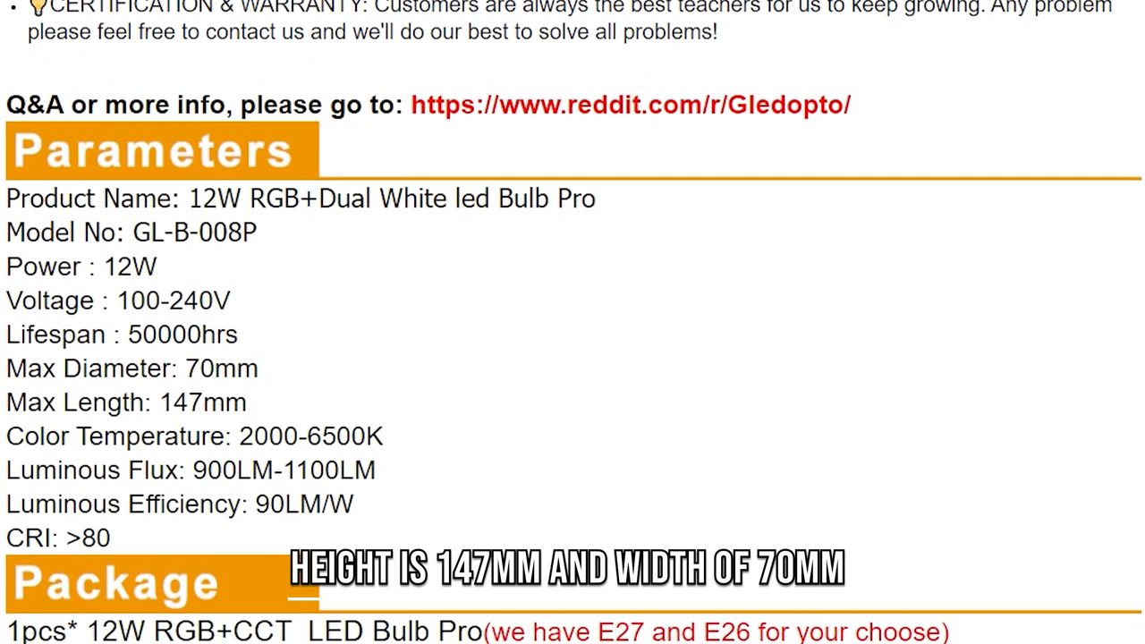
scroll("down", 3)
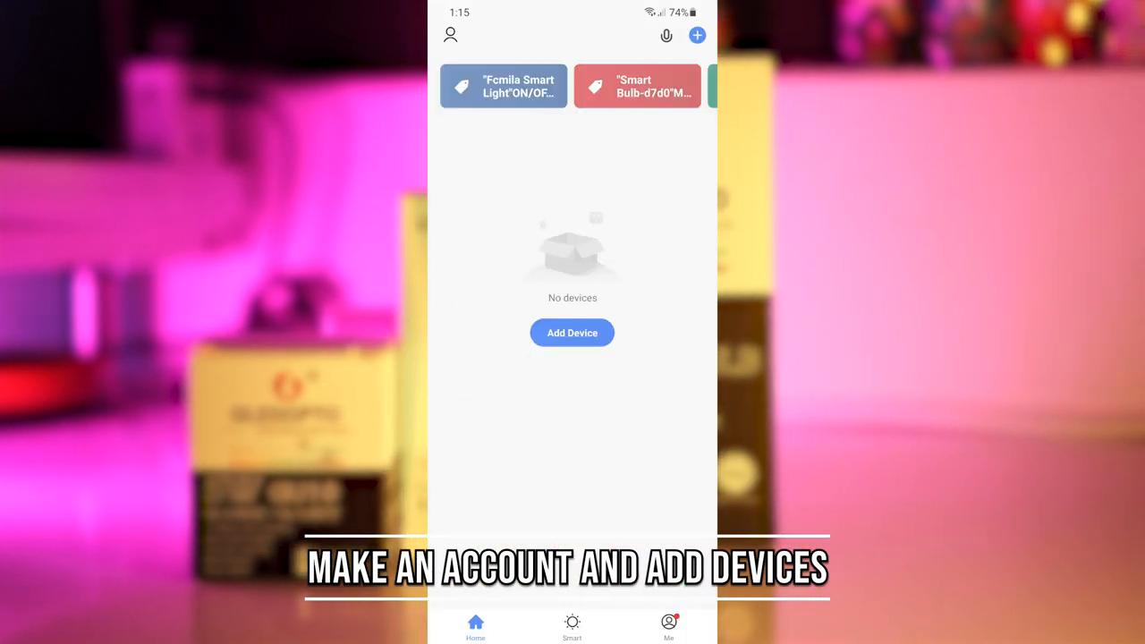
Step: Auto-scan for devices and add the found Zigbee Smart Gateway to the home
left_click(573, 331)
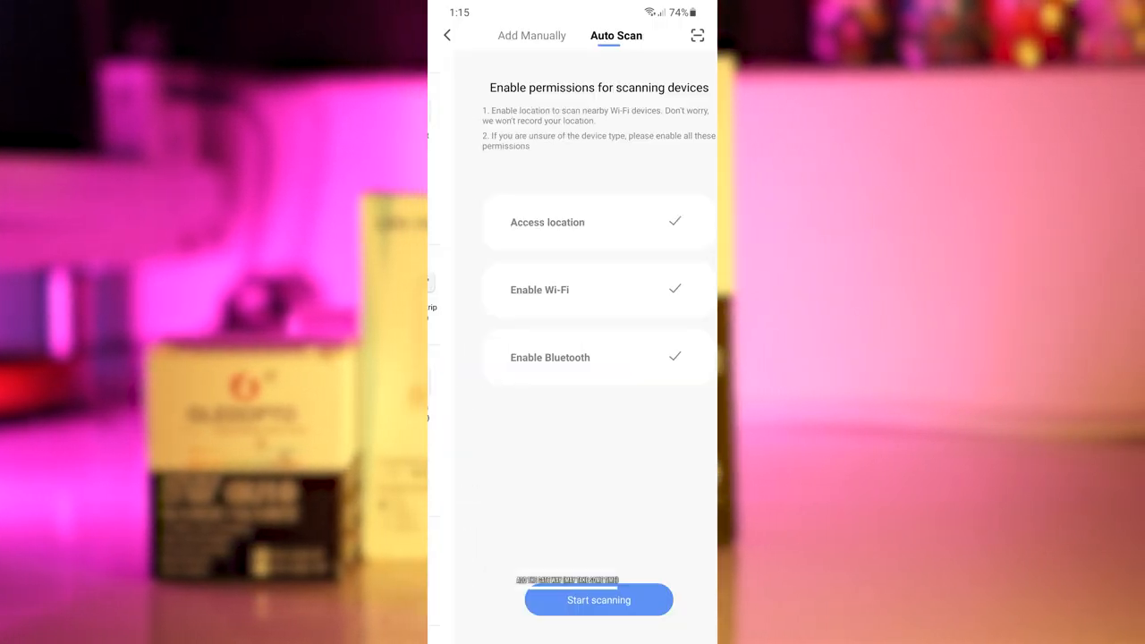
left_click(598, 600)
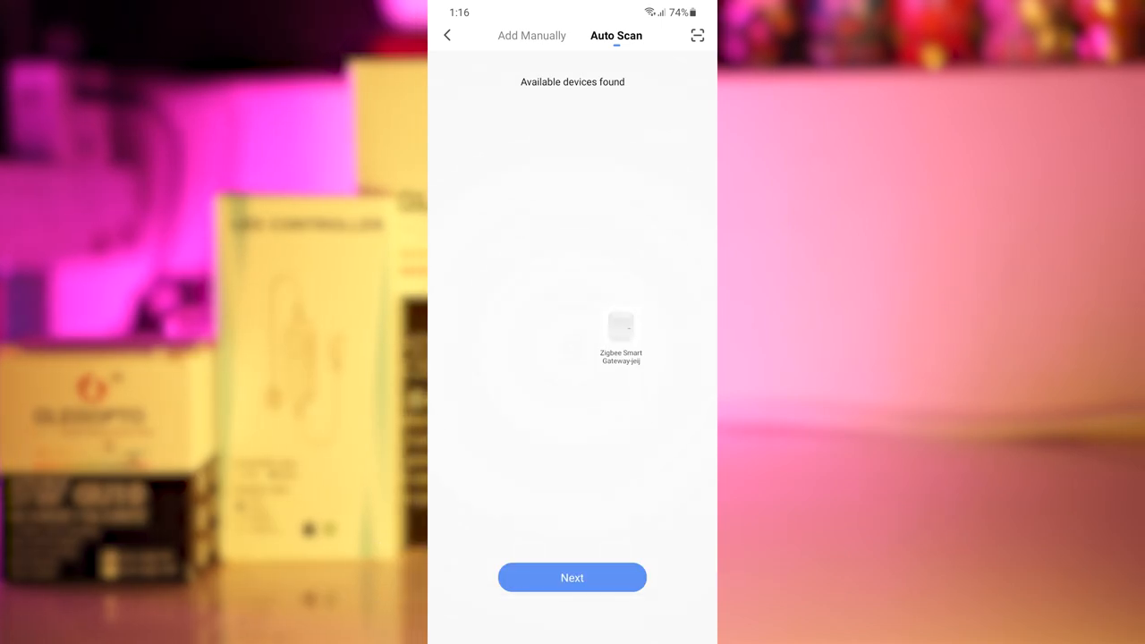
left_click(573, 576)
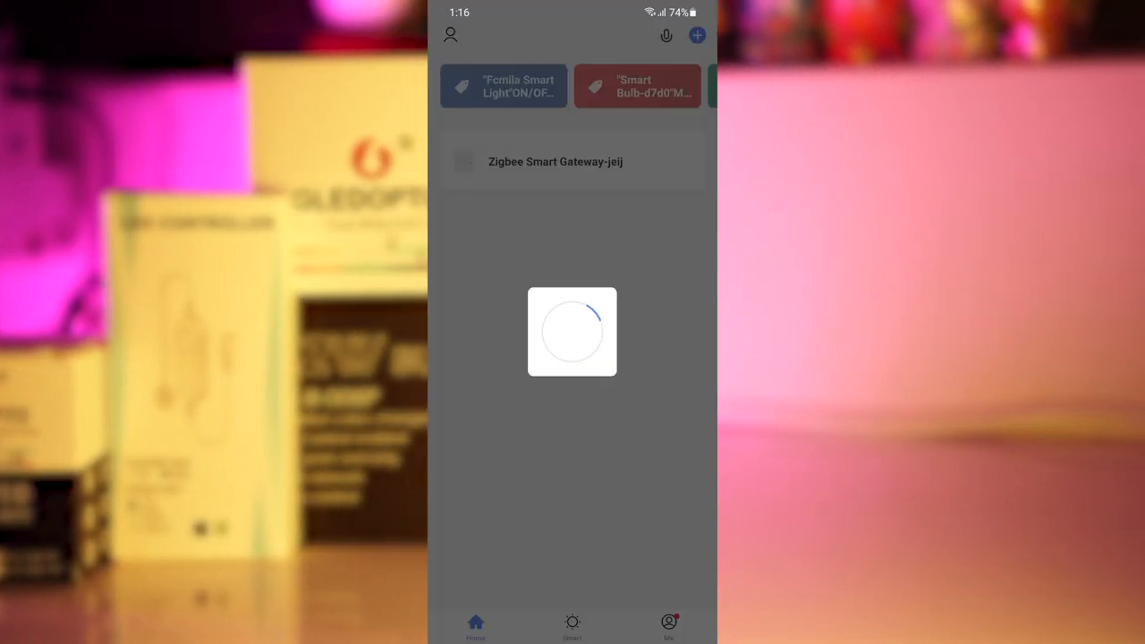
Step: Start adding subdevices from the Zigbee Smart Gateway's page
left_click(555, 161)
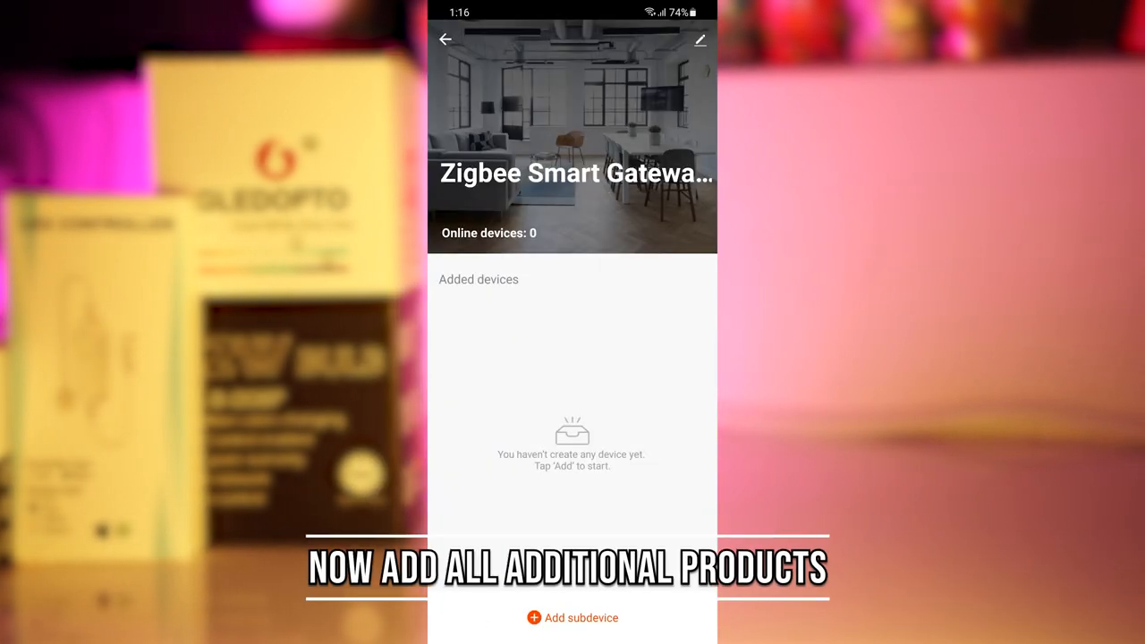
left_click(573, 618)
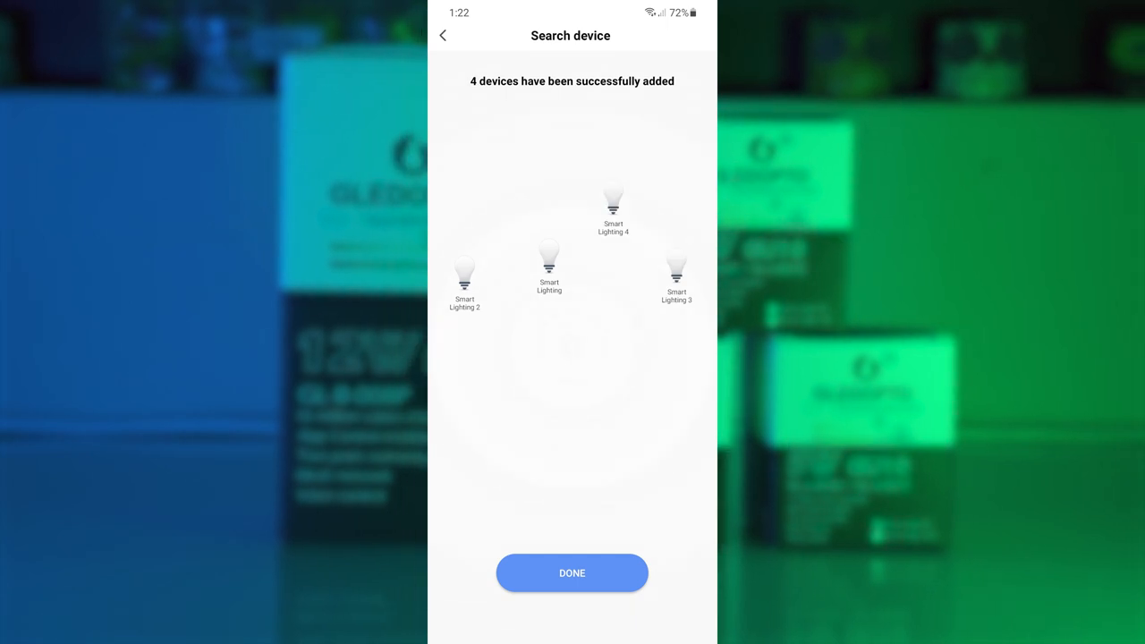
Step: Finish adding the four found Smart Lighting bulbs and show the Tap-to-Run scene list
left_click(573, 573)
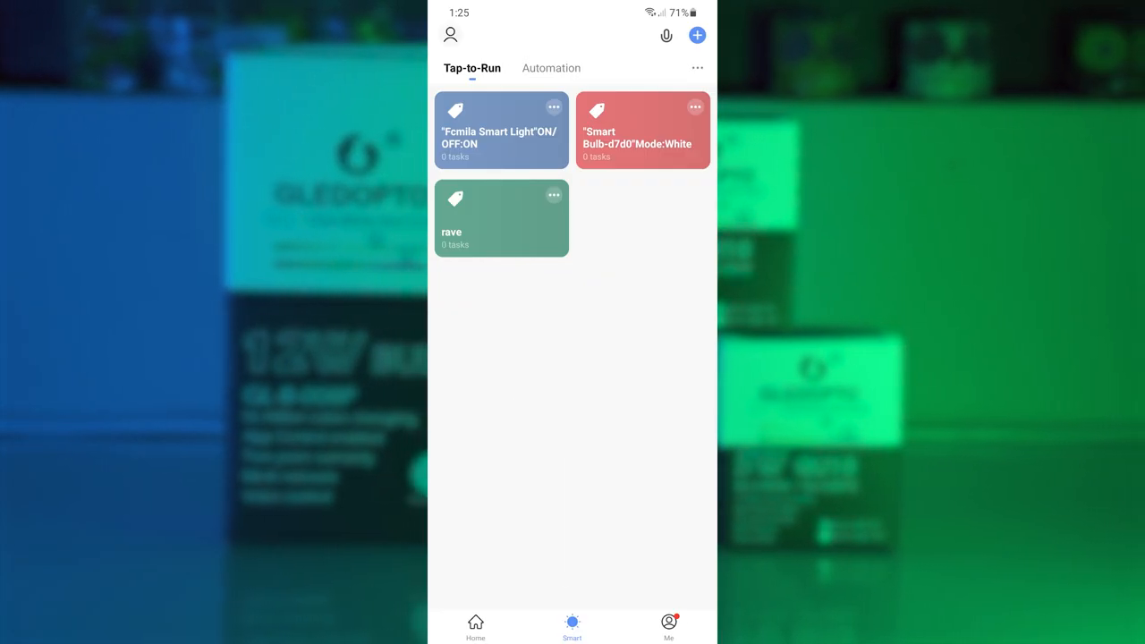
left_click(501, 131)
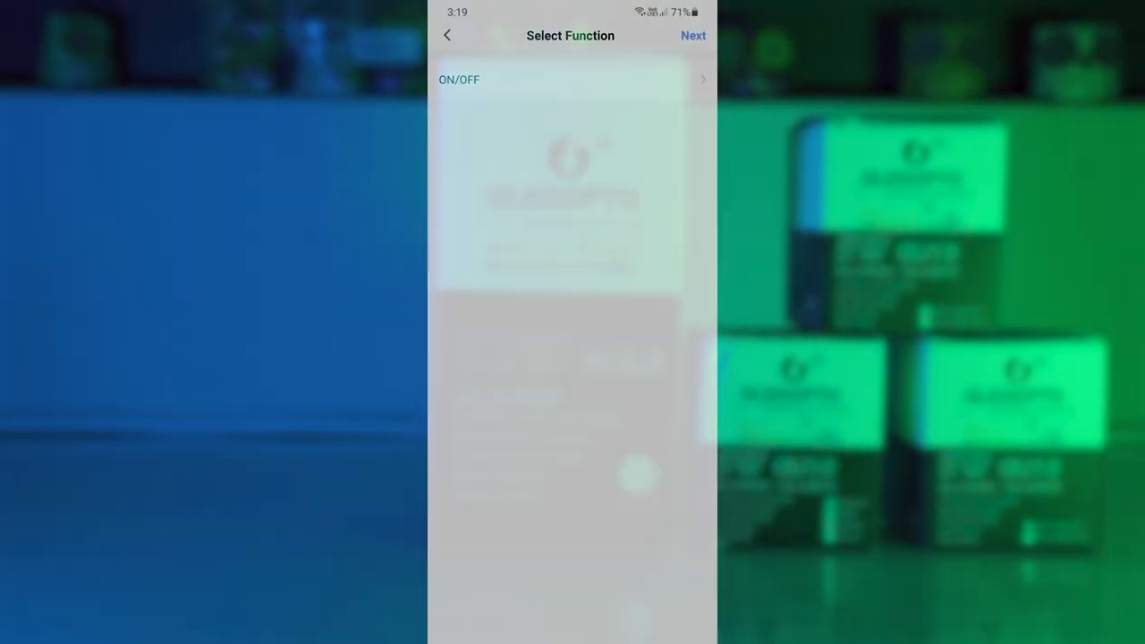
Step: Set the light's scene task to OFF and save the tap-to-run scene
left_click(570, 79)
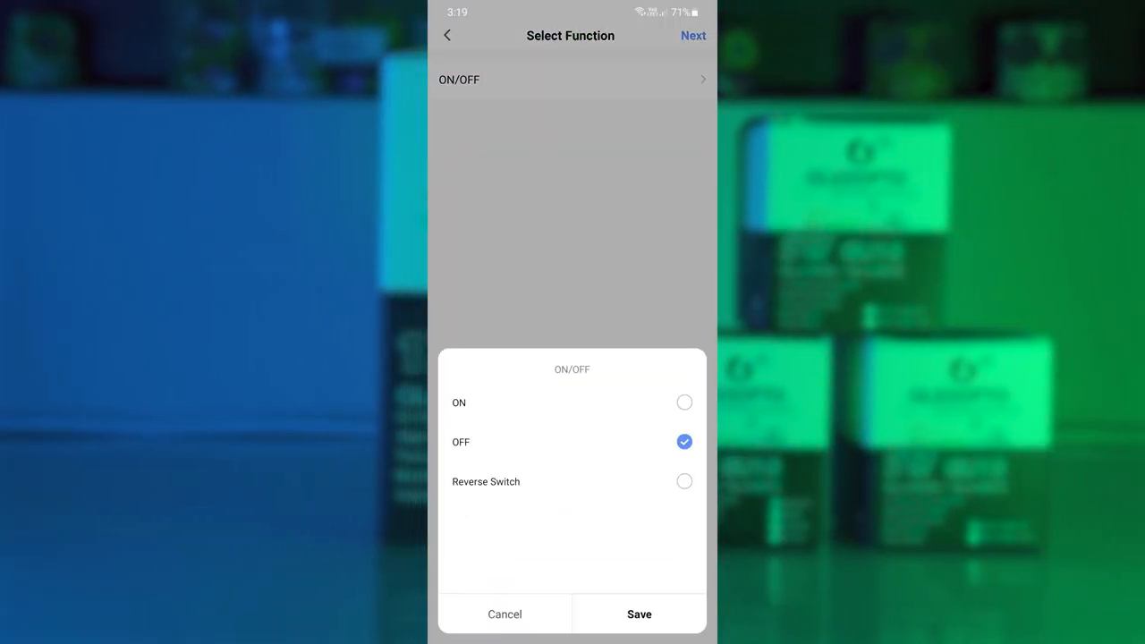
left_click(639, 614)
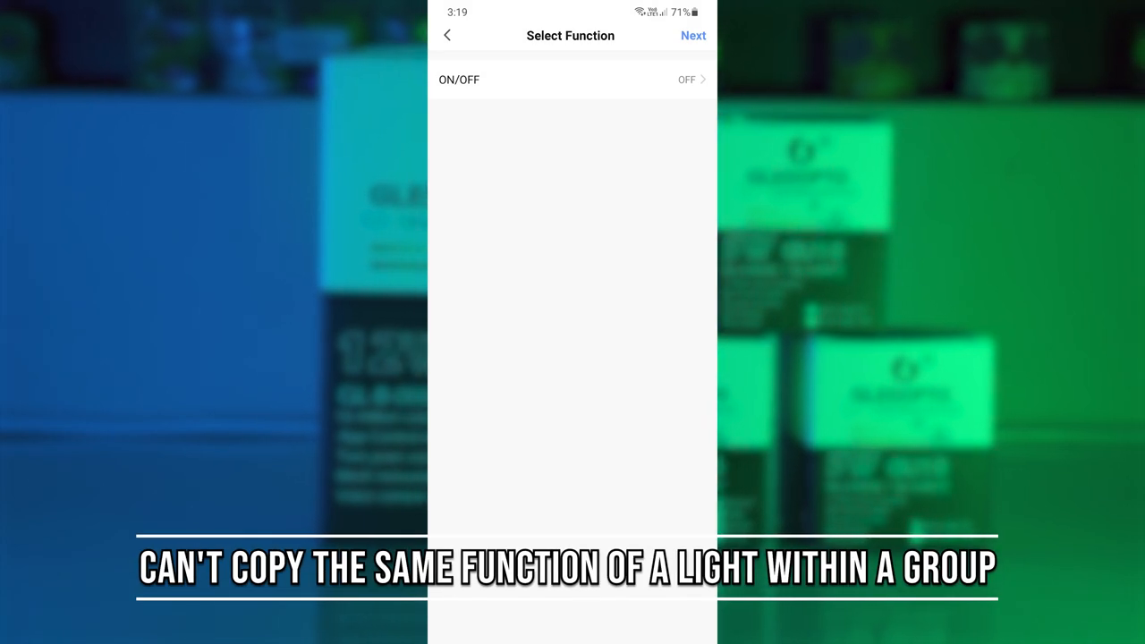
left_click(694, 36)
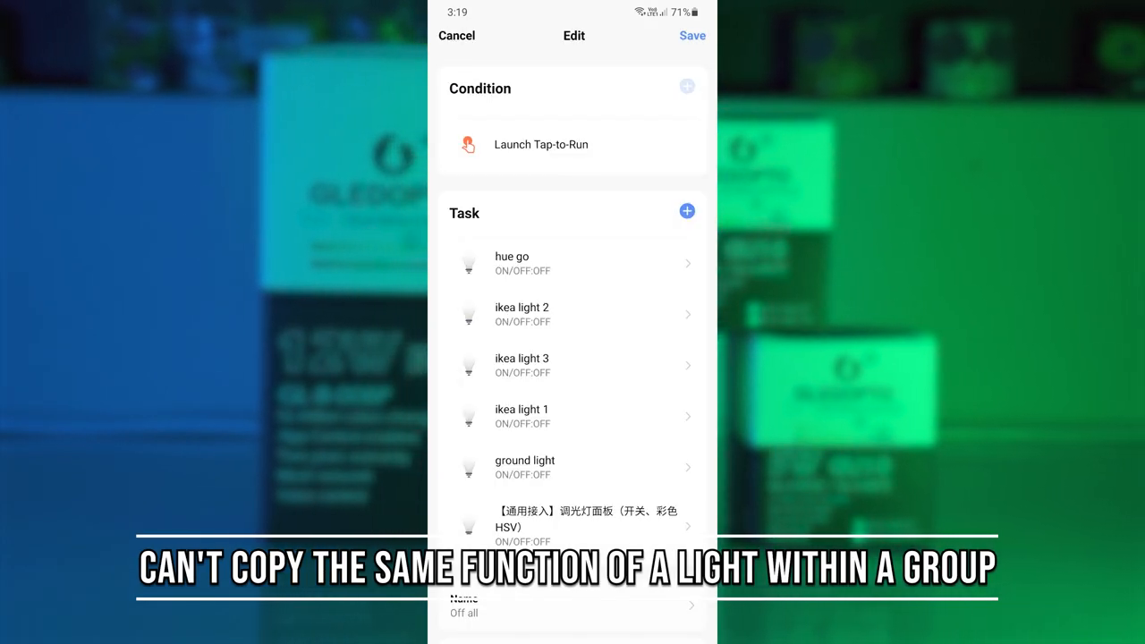
left_click(691, 36)
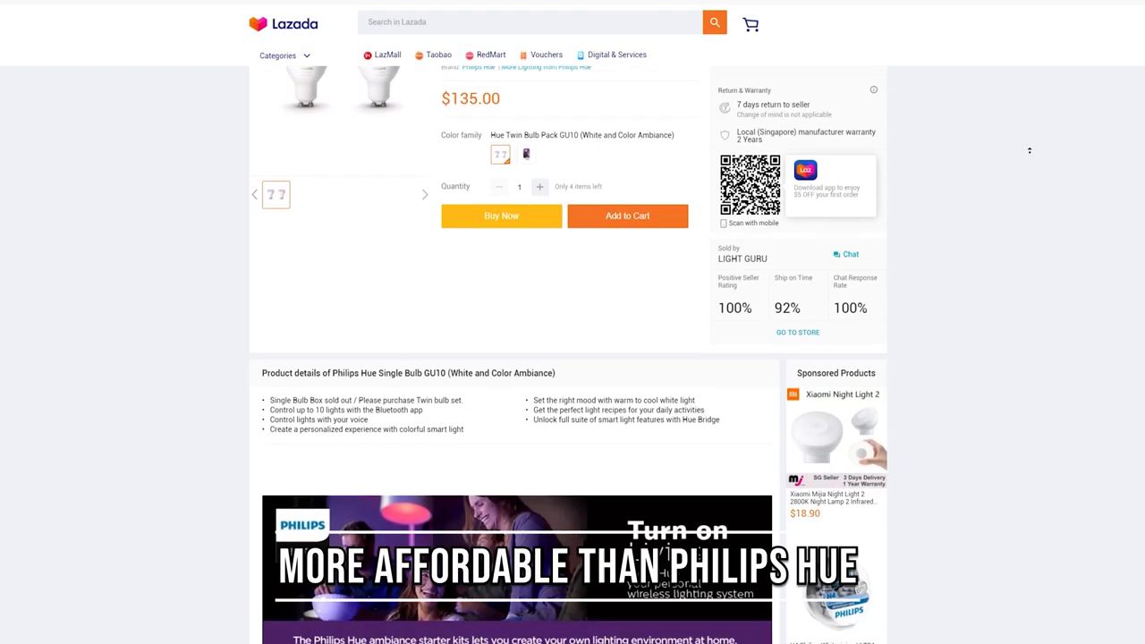
Step: View the Lazada Philips Hue GU10 bulb listing at $135.00 for comparison
scroll("down", 3)
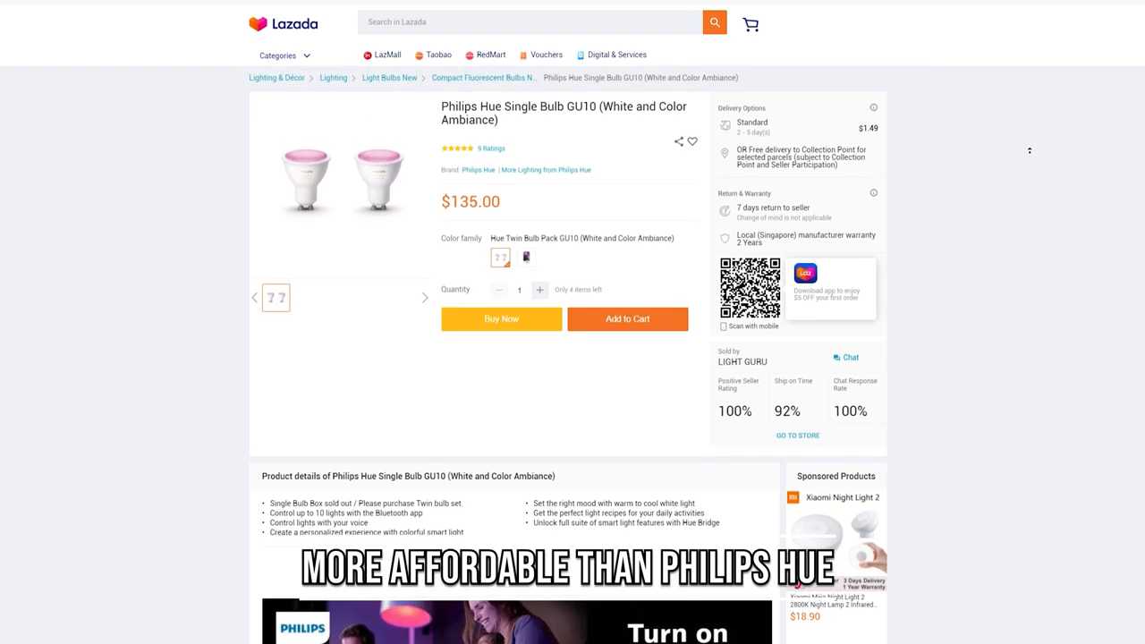
left_click(526, 257)
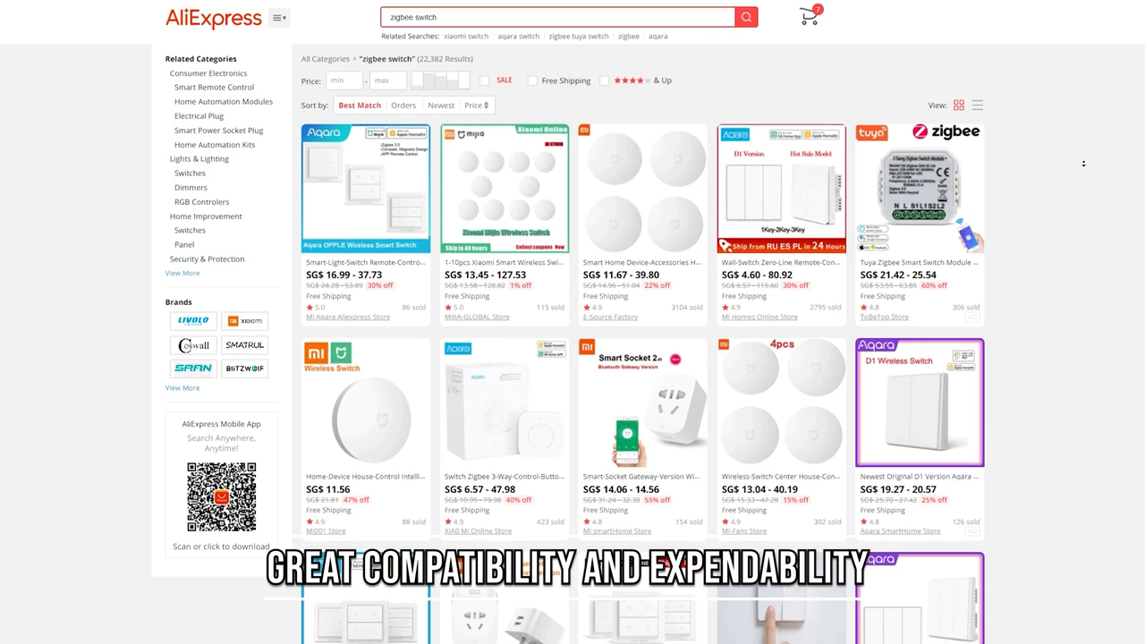
Step: Scroll the 'zigbee switch' results showing Aqara, Xiaomi and Tuya switches from about SG$4.60
scroll("down", 3)
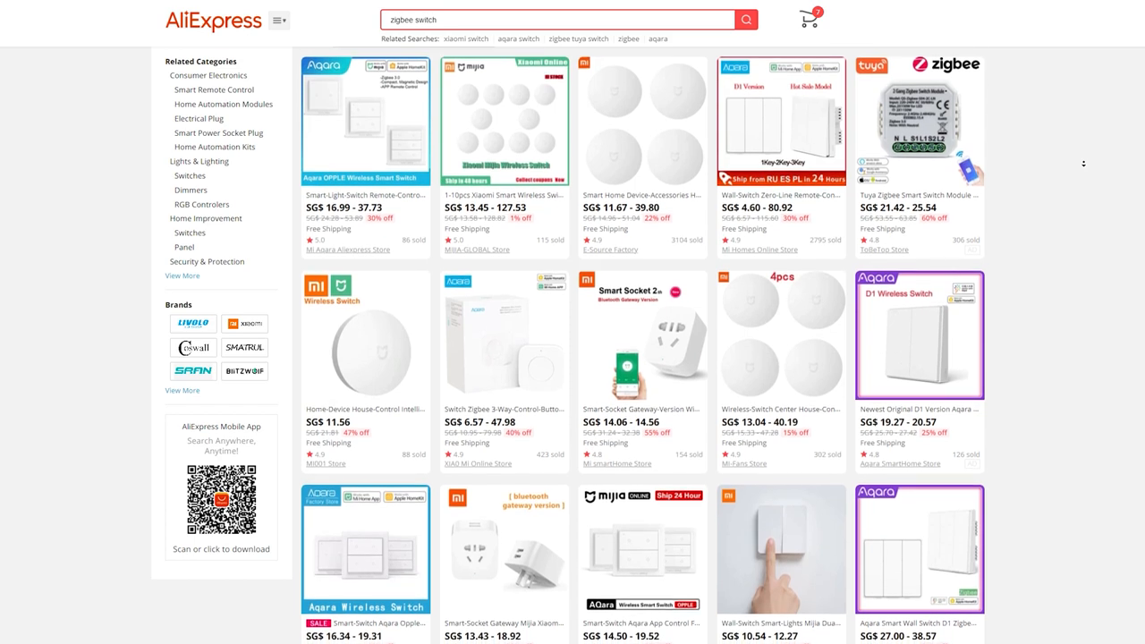
scroll("down", 3)
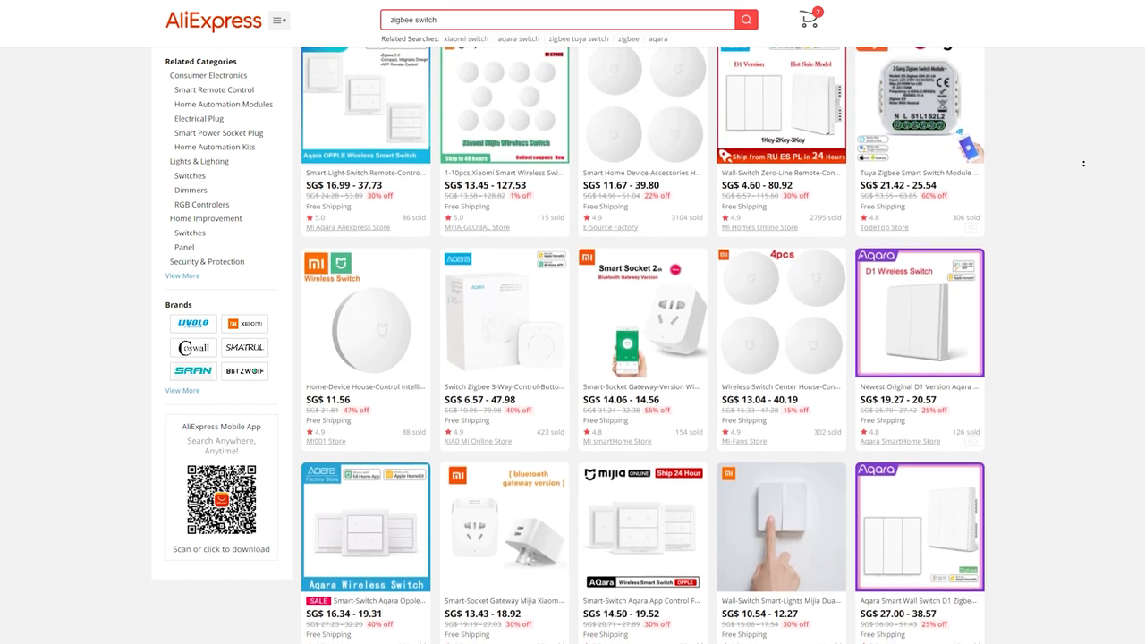